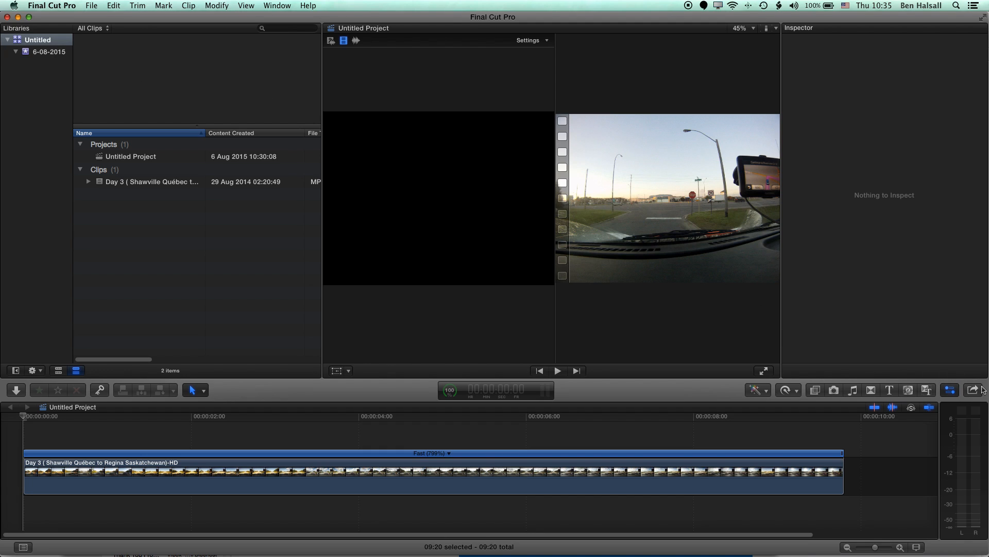
mouse_move(105, 18)
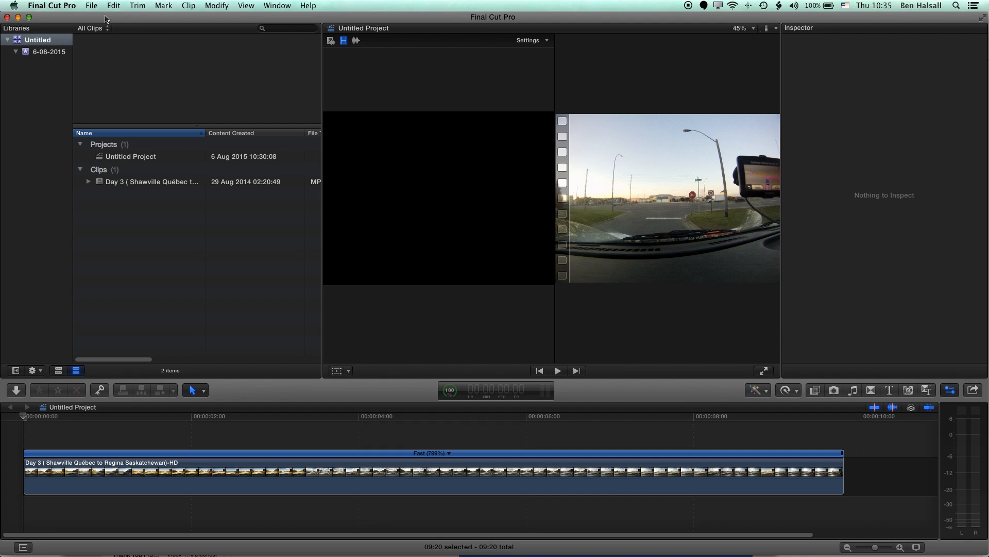
- Bring up the File menu to browse the Share destinations
click(91, 6)
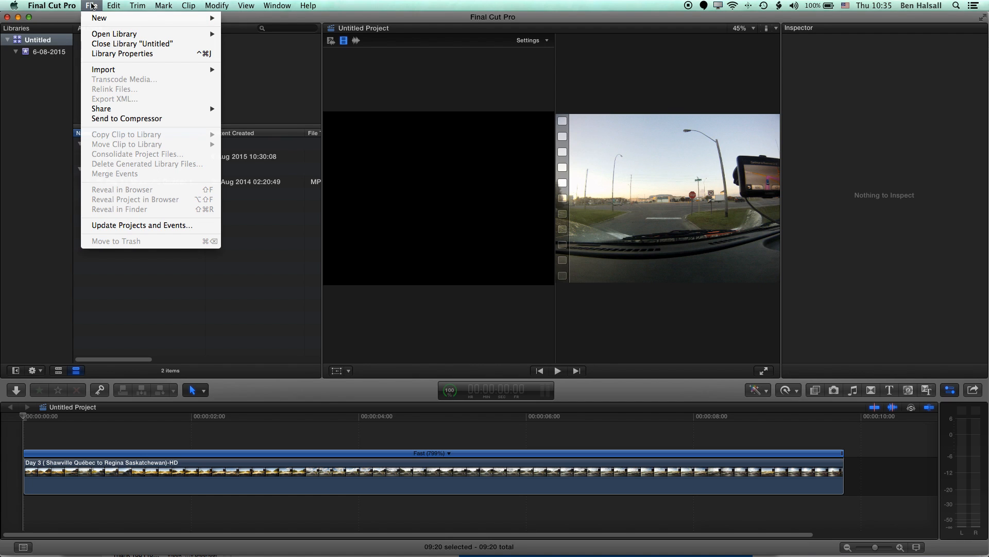
mouse_move(101, 108)
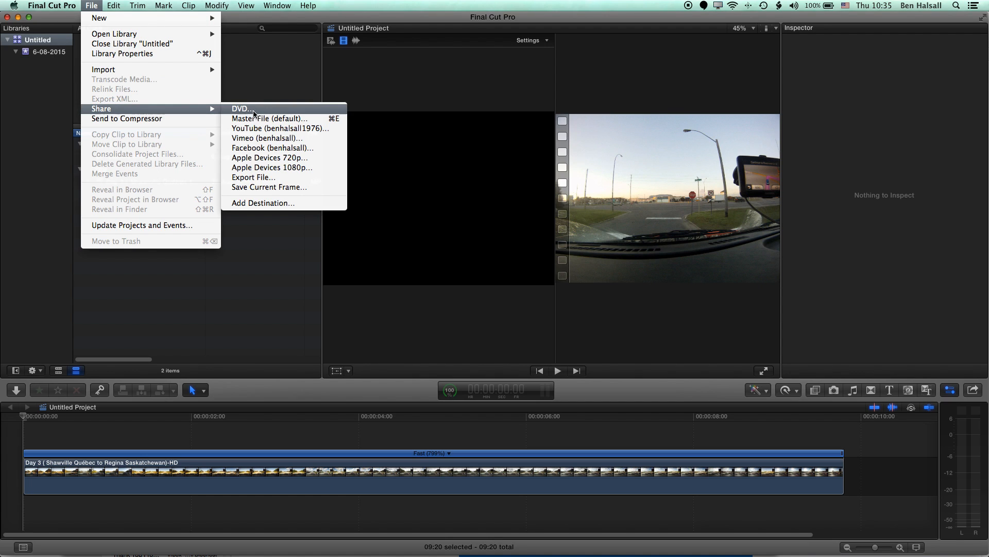
mouse_move(269, 186)
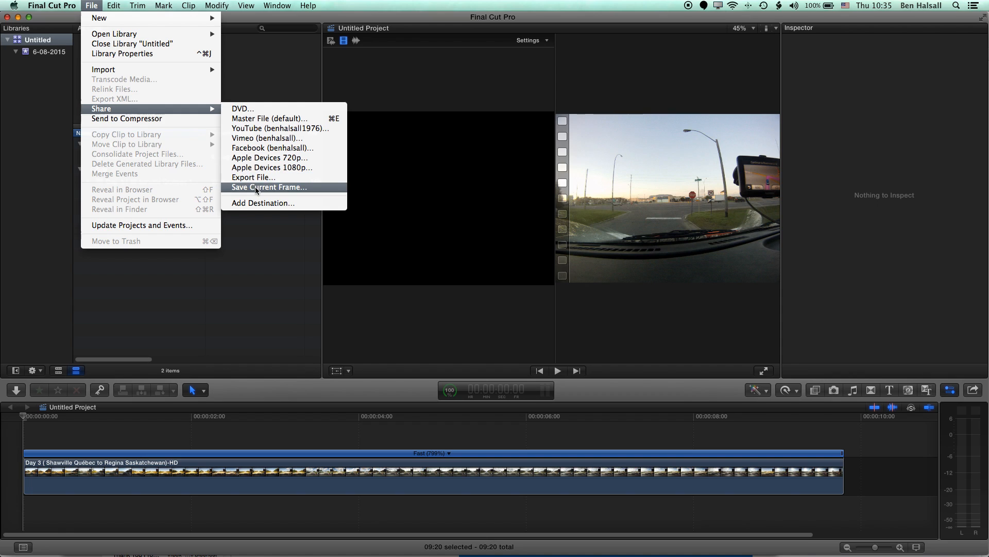
mouse_move(279, 128)
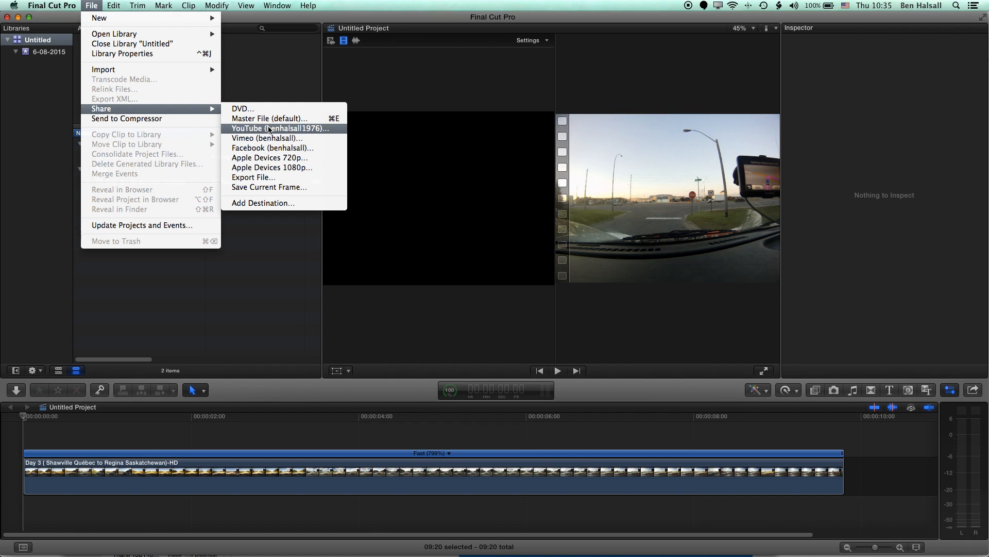
mouse_move(265, 139)
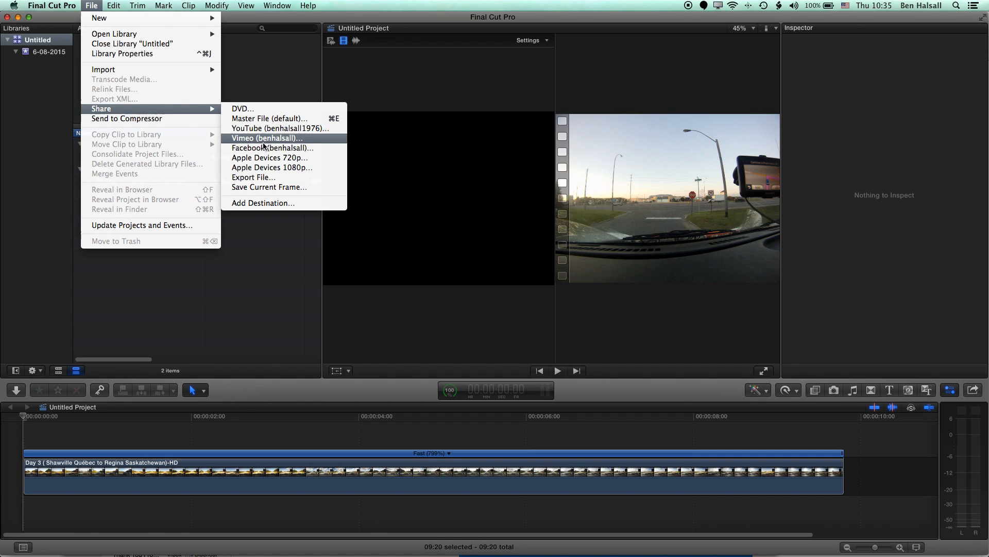
mouse_move(281, 203)
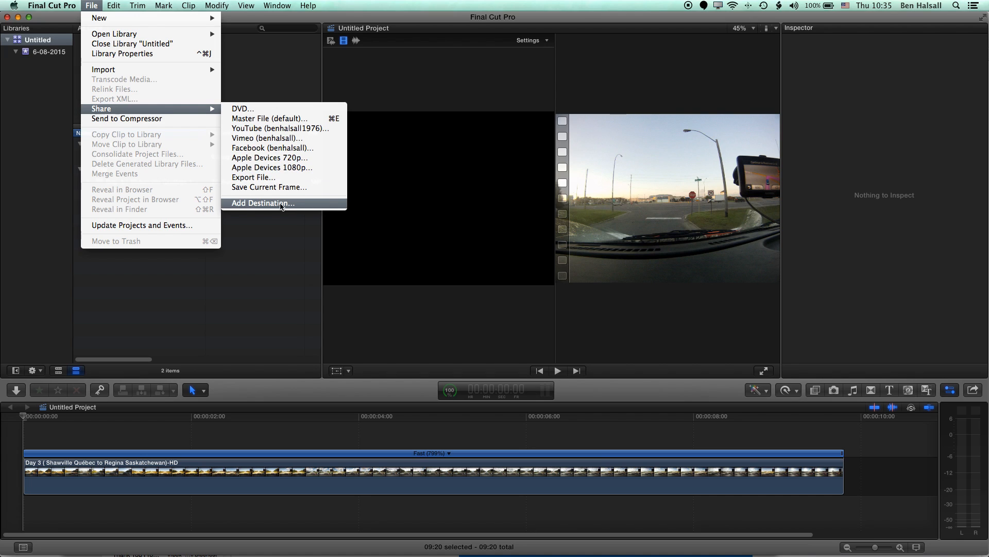
mouse_move(277, 119)
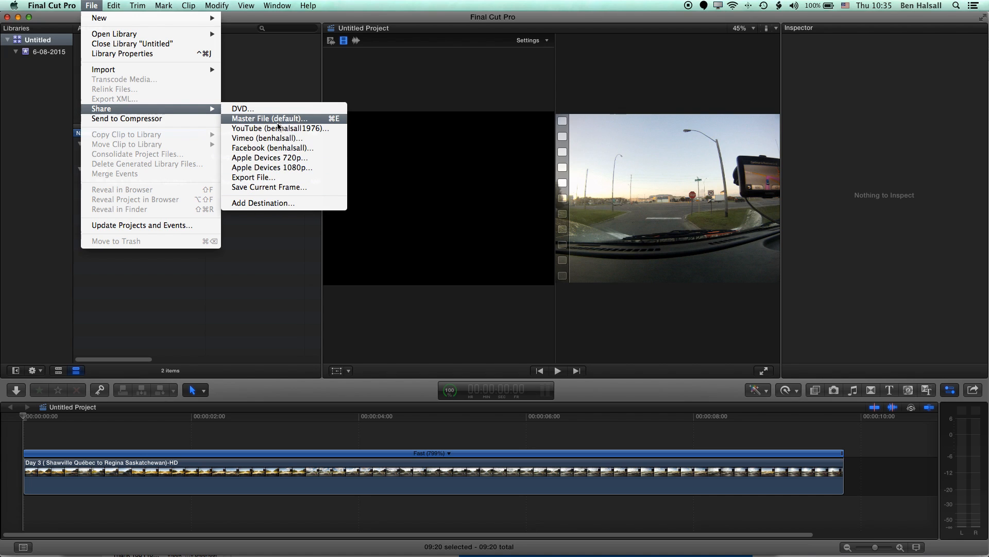
mouse_move(263, 203)
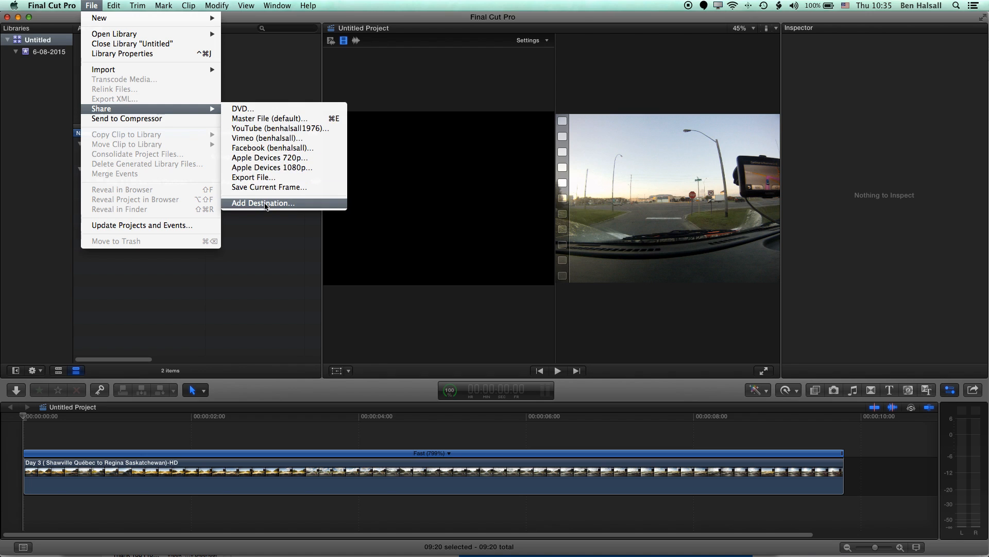
- Launch Add Destination from File > Share to reach the Destinations settings
click(263, 203)
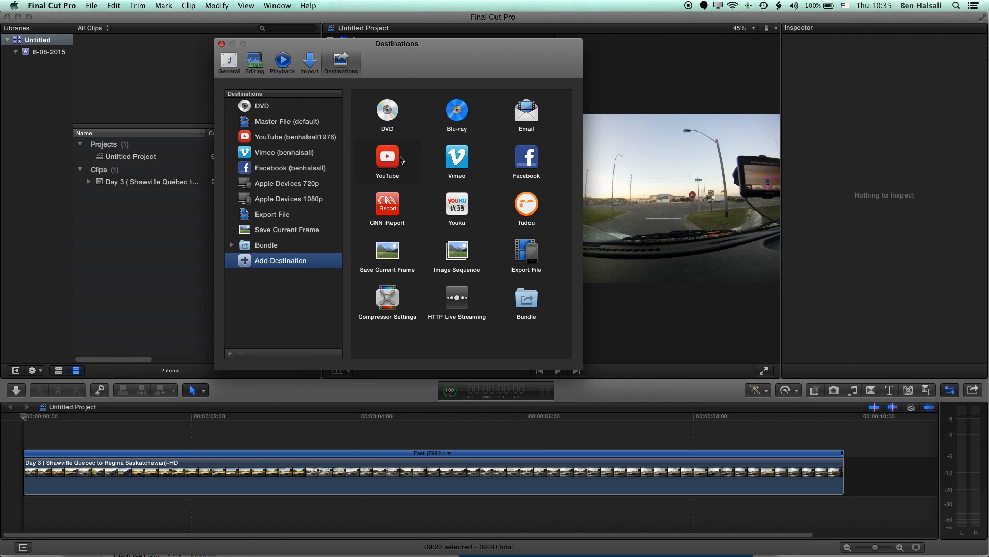
mouse_move(353, 220)
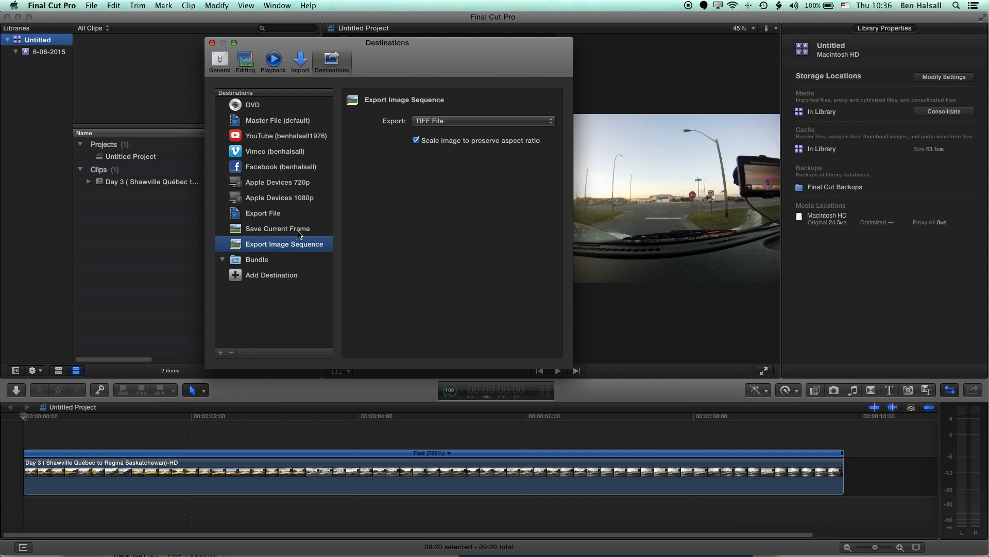
mouse_move(268, 263)
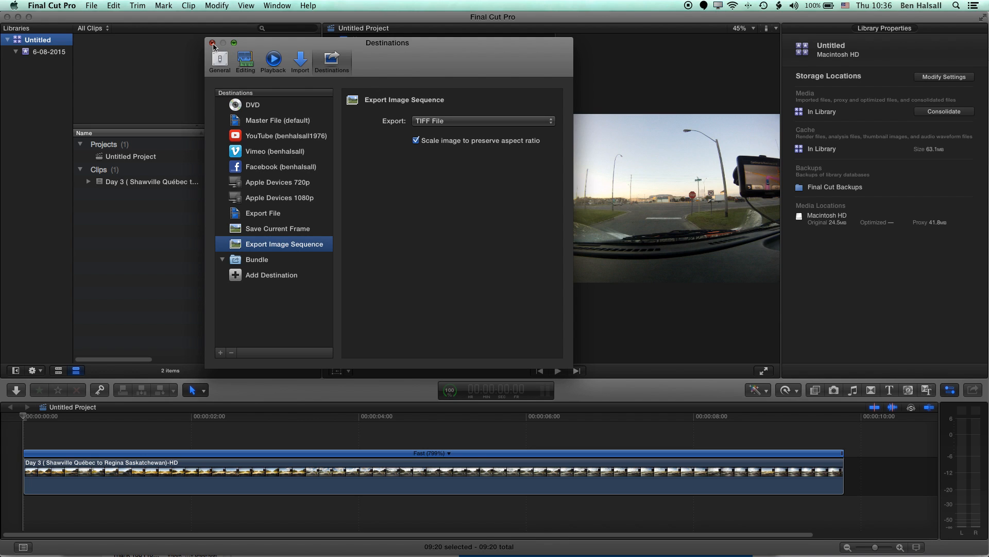
- Close the Destinations settings, then reopen them via Final Cut Pro > Preferences
click(51, 7)
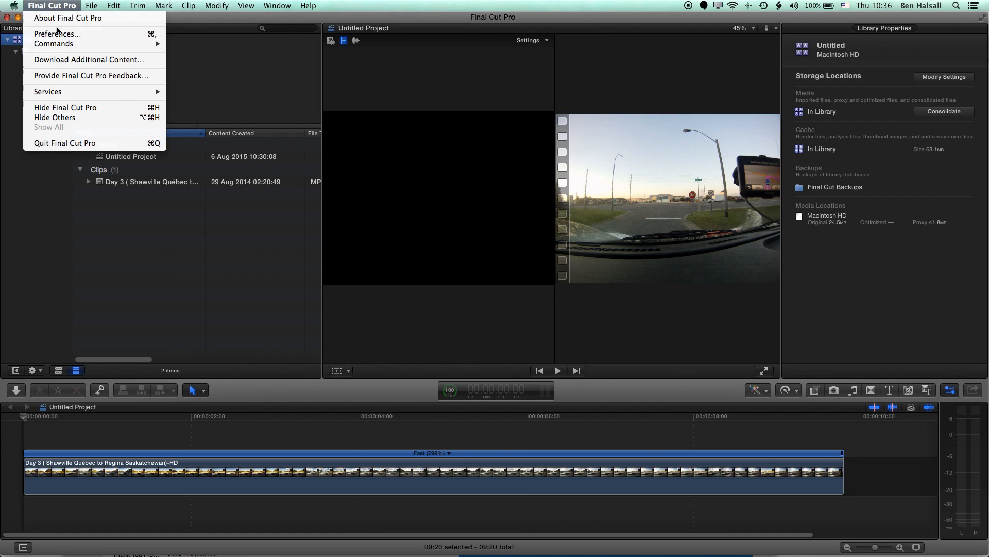
click(57, 33)
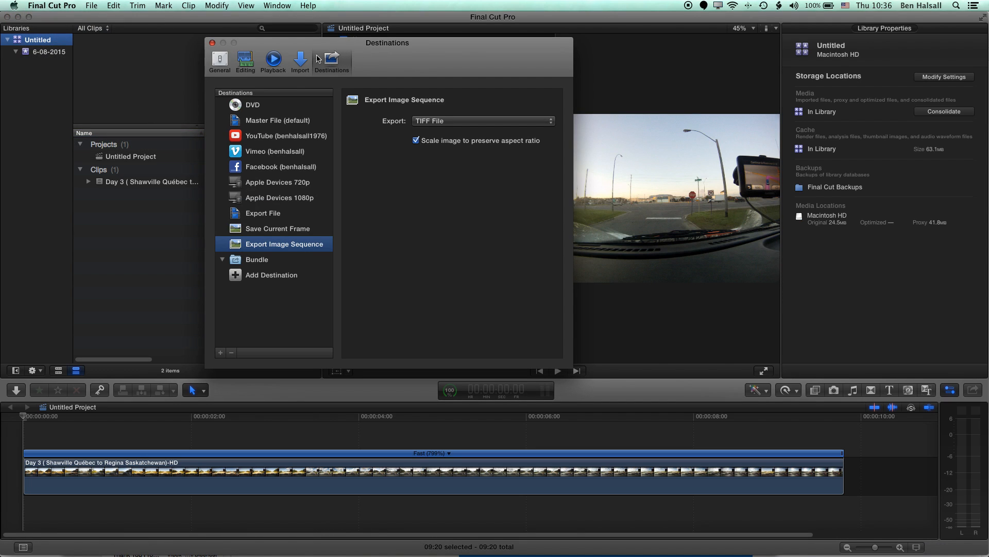
mouse_move(245, 78)
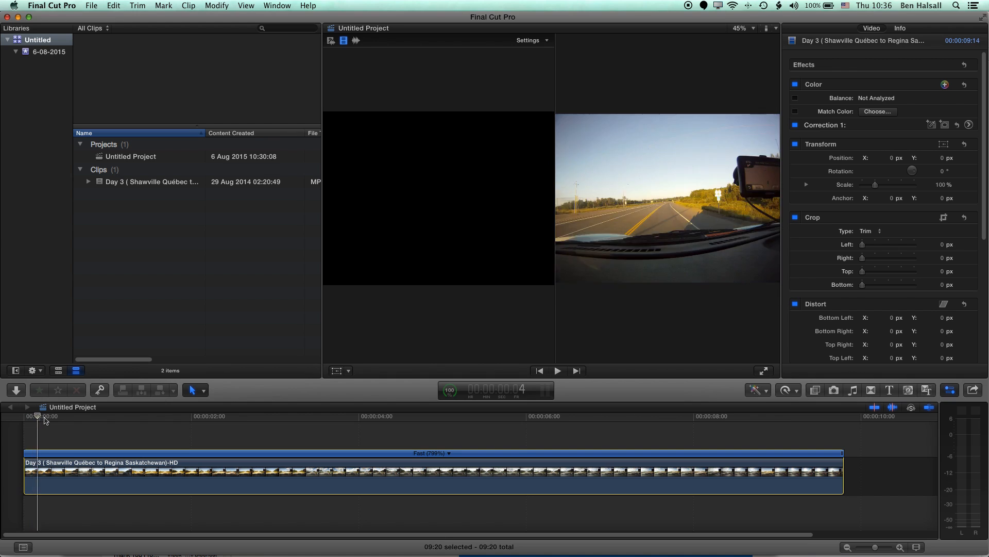
- Move the playhead about two seconds in and show the toolbar Share list
click(209, 415)
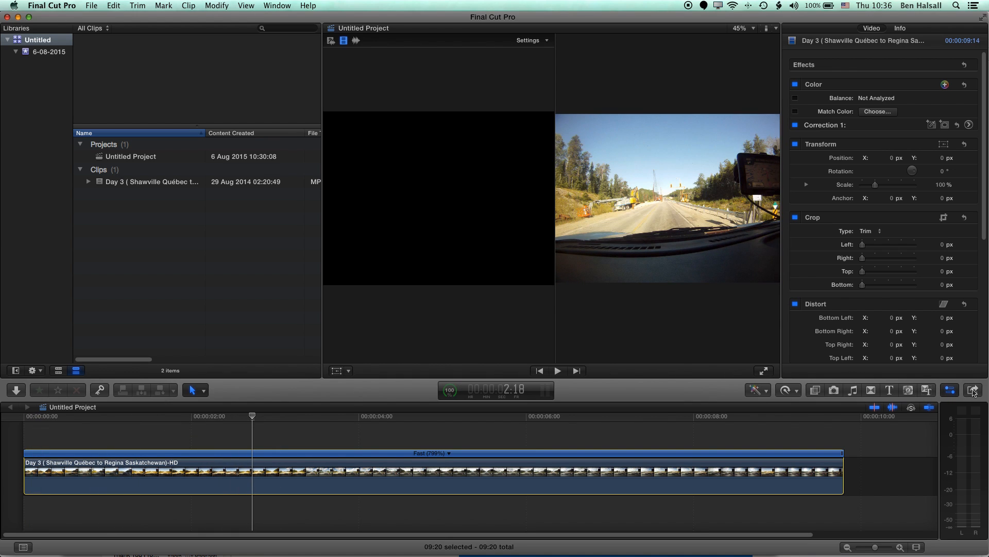
click(974, 389)
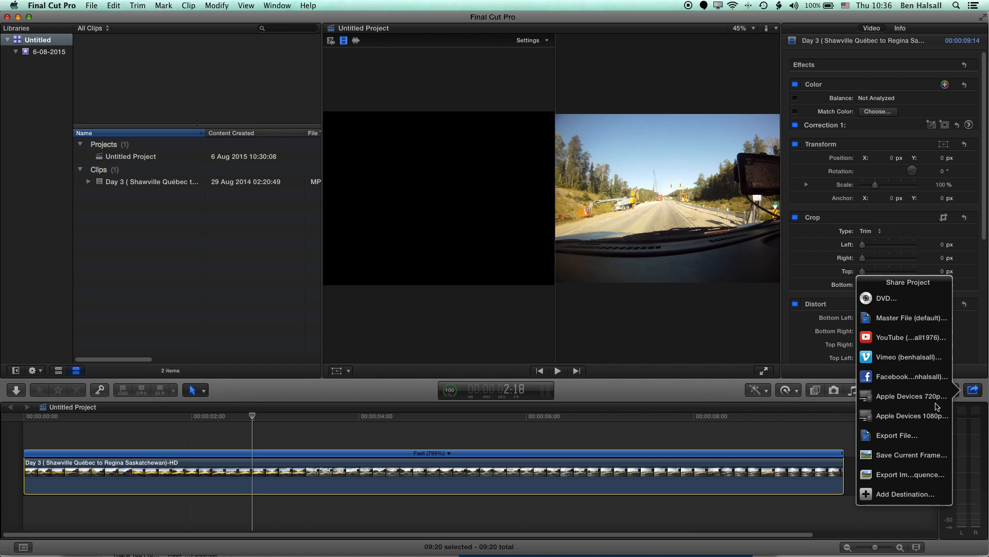
mouse_move(895, 480)
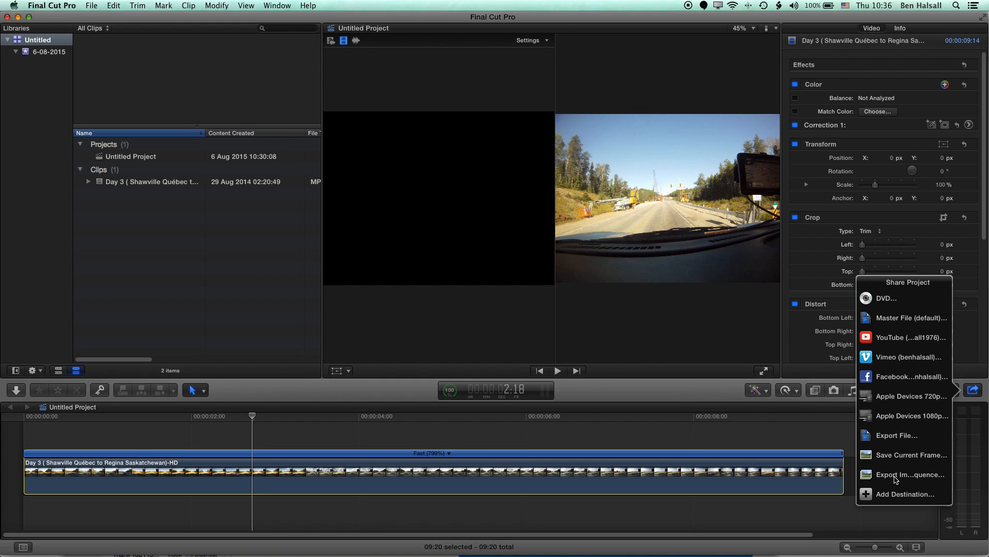
- Configure Export Image Sequence as JPEG at 960x720 with aspect ratio preserved, then proceed to saving
click(910, 475)
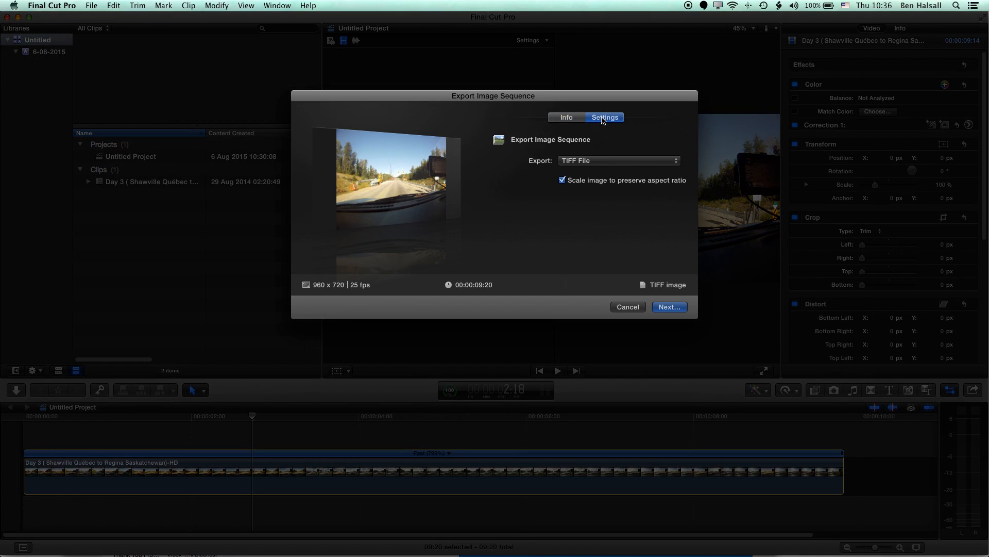
mouse_move(581, 165)
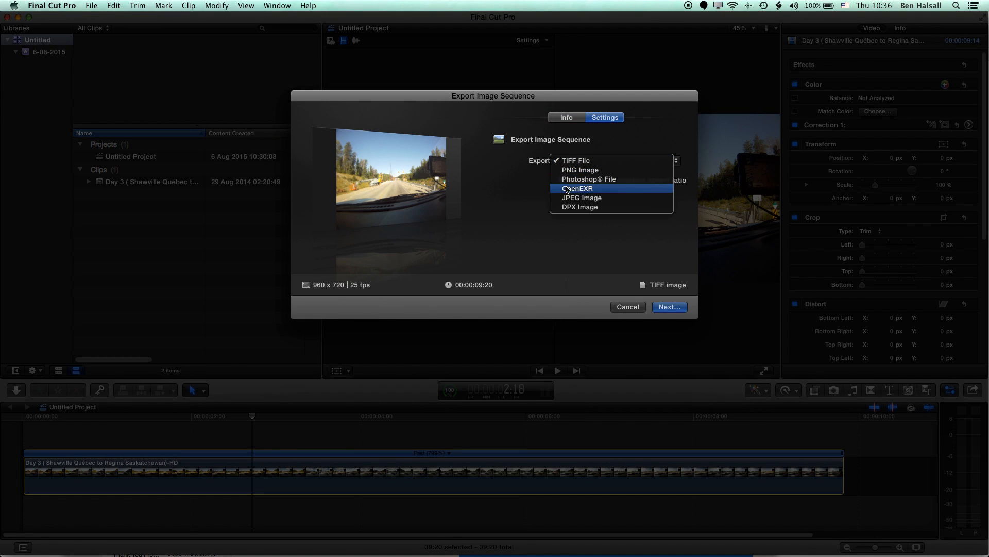
click(582, 198)
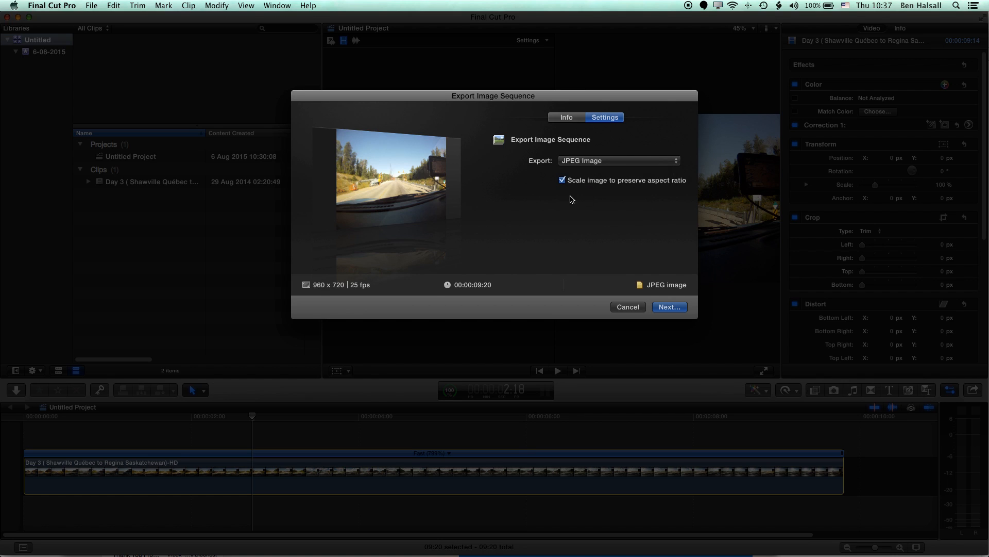
mouse_move(574, 176)
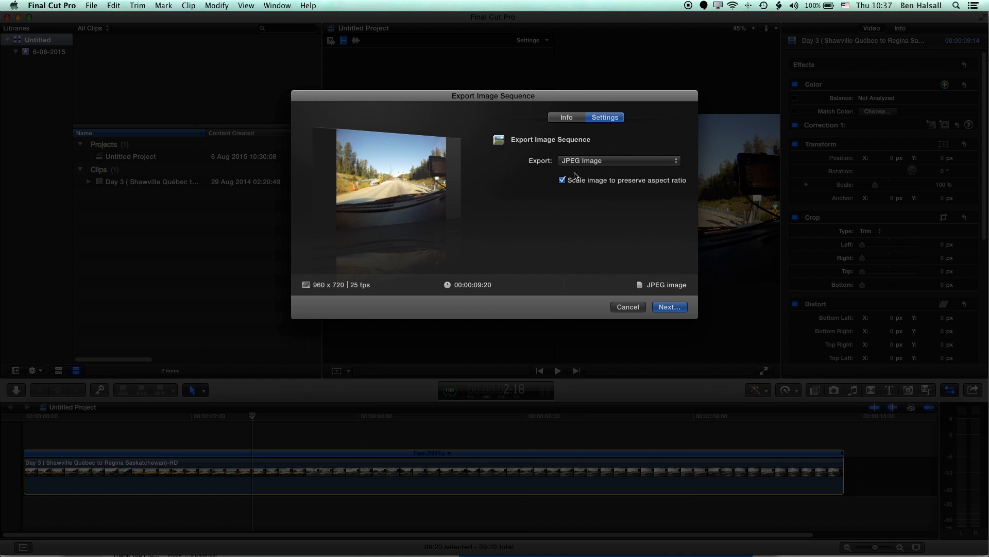
mouse_move(534, 226)
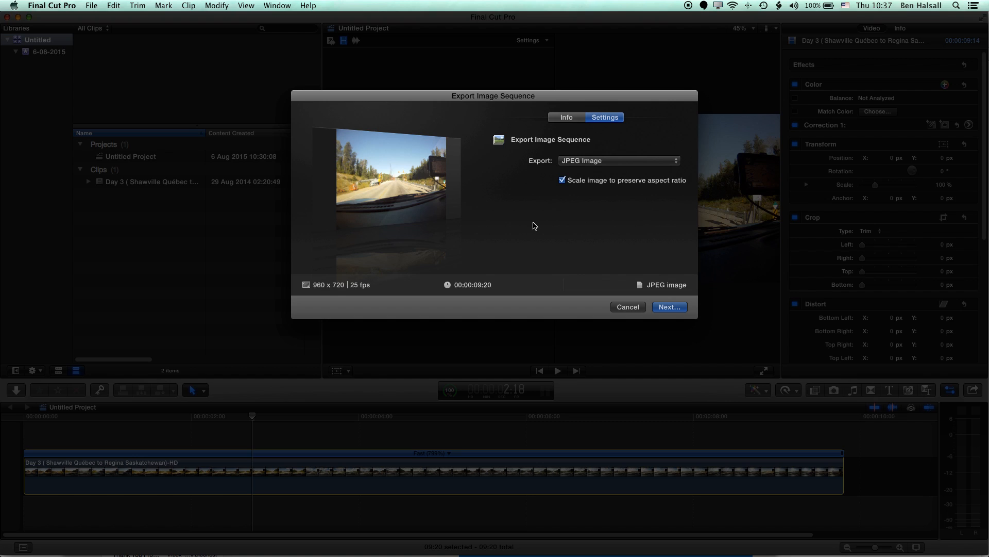
mouse_move(541, 233)
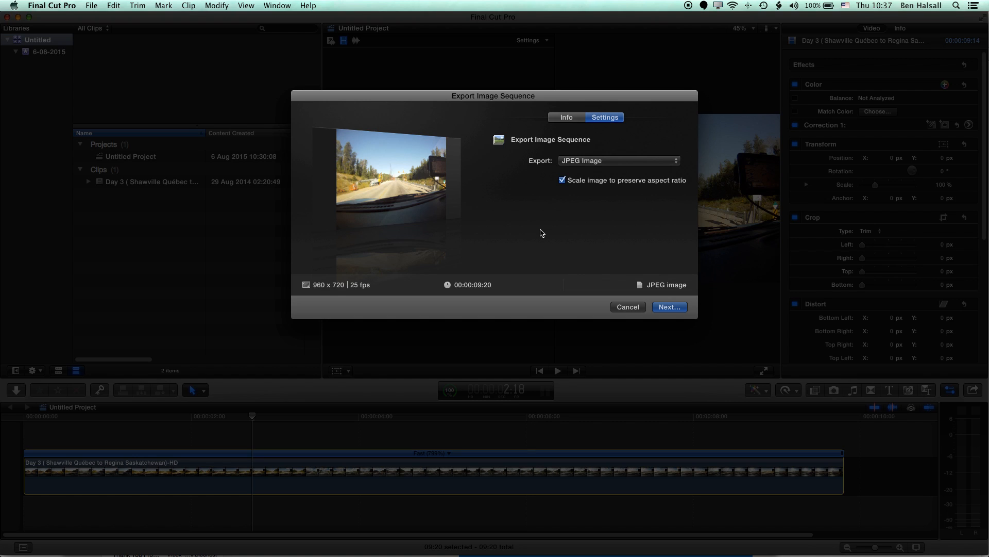
mouse_move(547, 225)
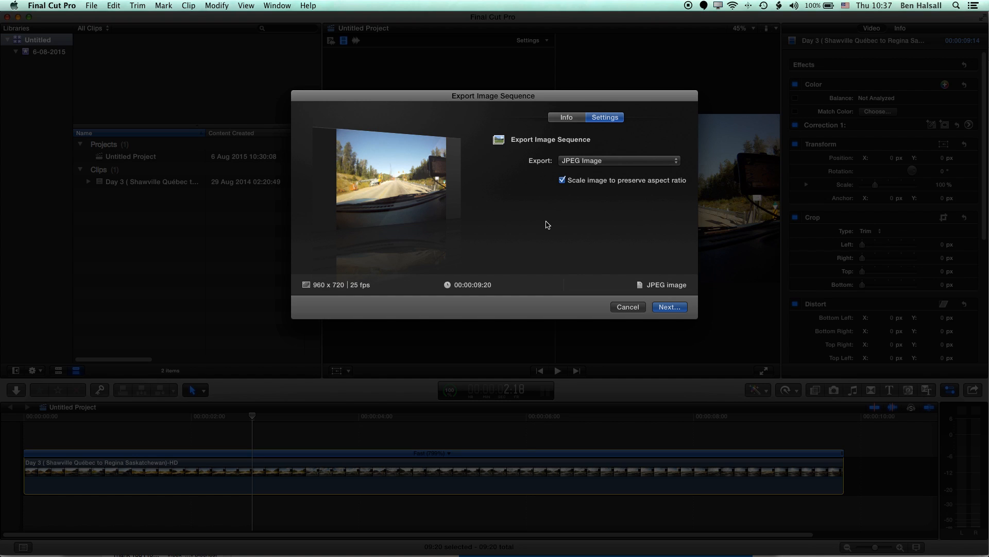
mouse_move(538, 230)
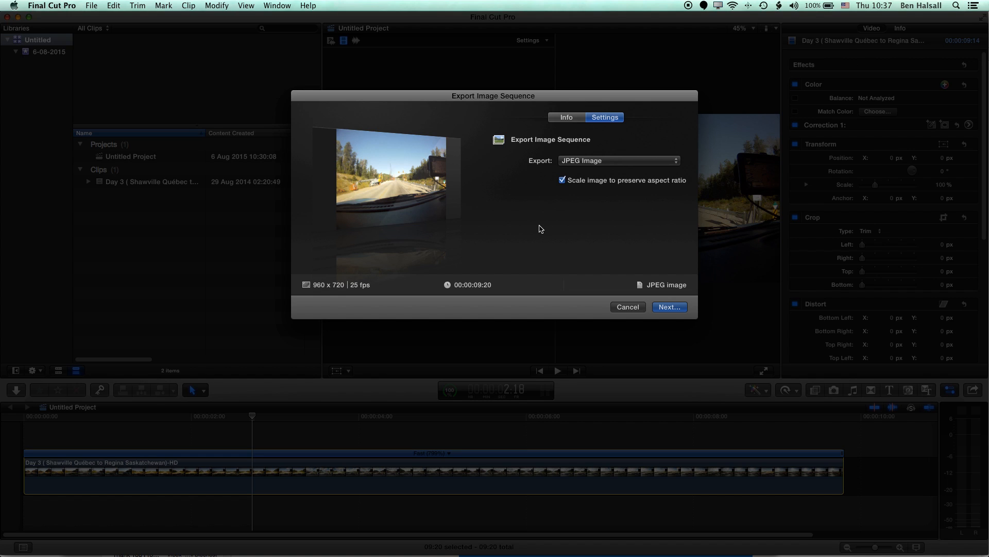
mouse_move(536, 229)
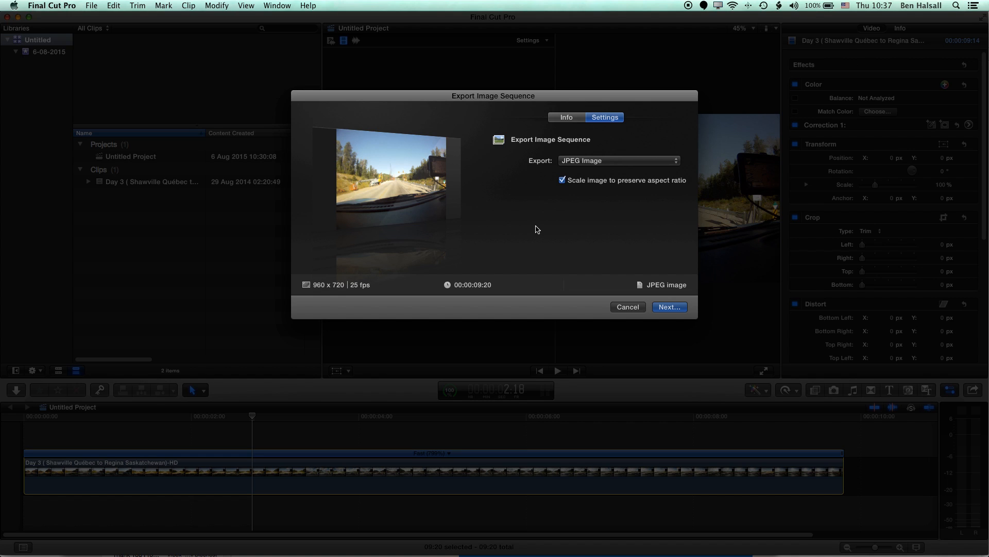
mouse_move(345, 277)
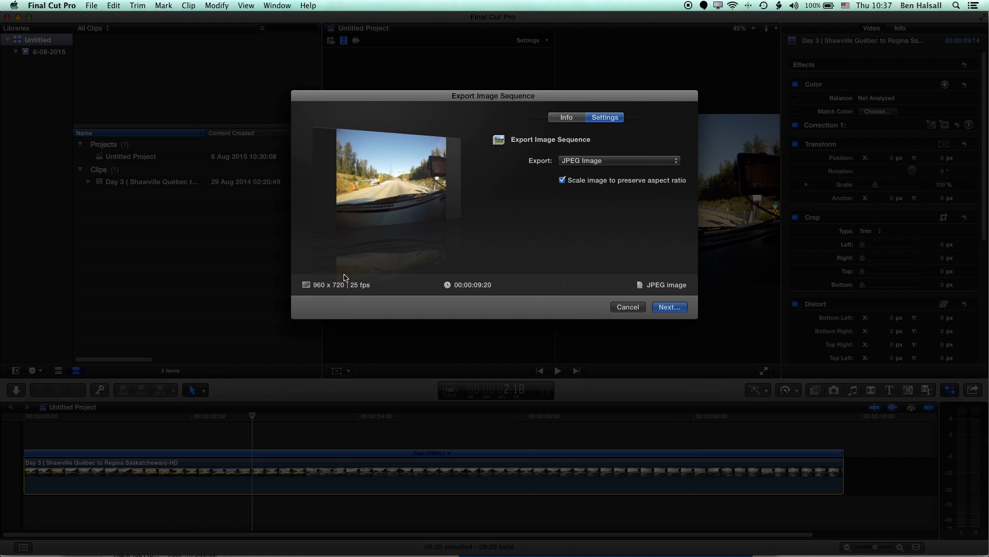
mouse_move(426, 276)
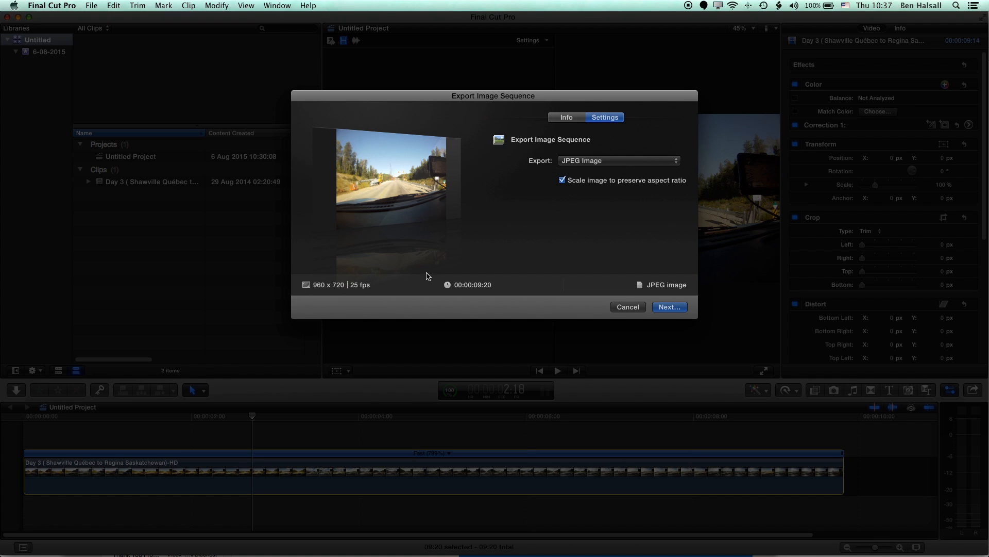
click(669, 307)
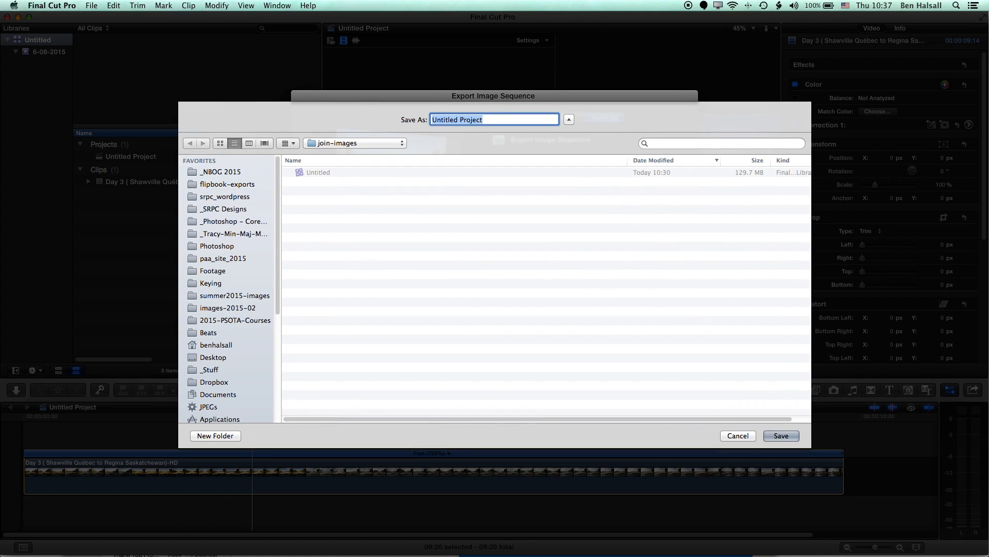
- Create a new folder named image-export for the frames
click(216, 435)
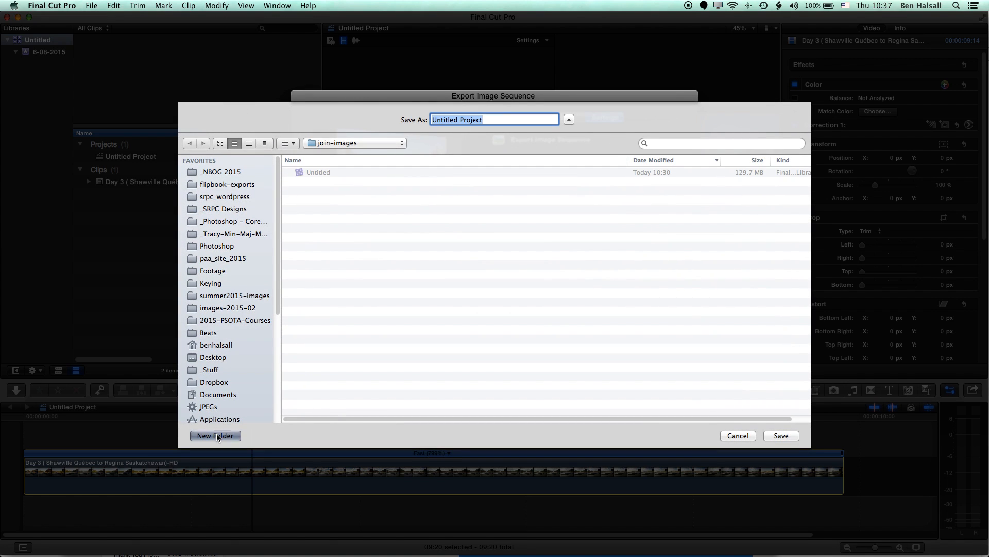
click(216, 435)
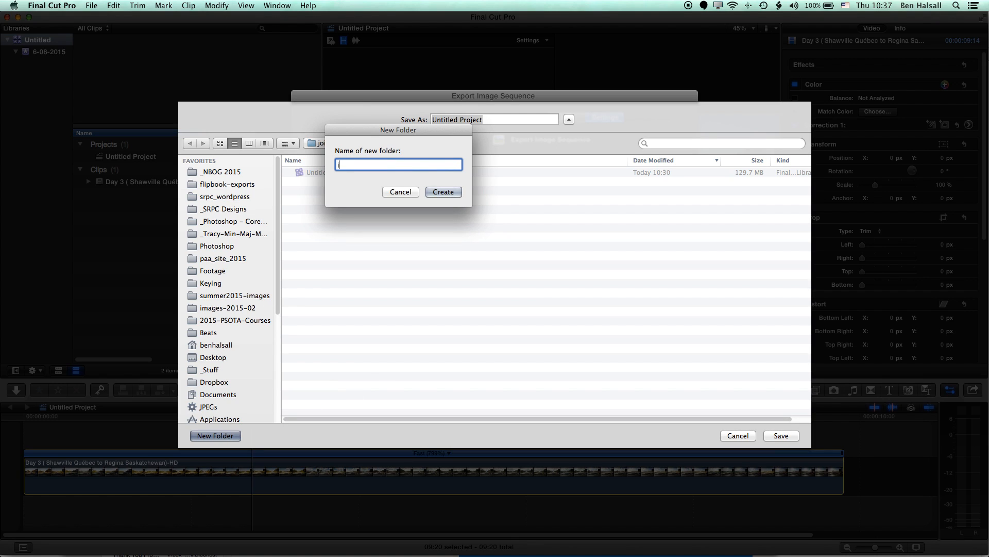
text(image-export)
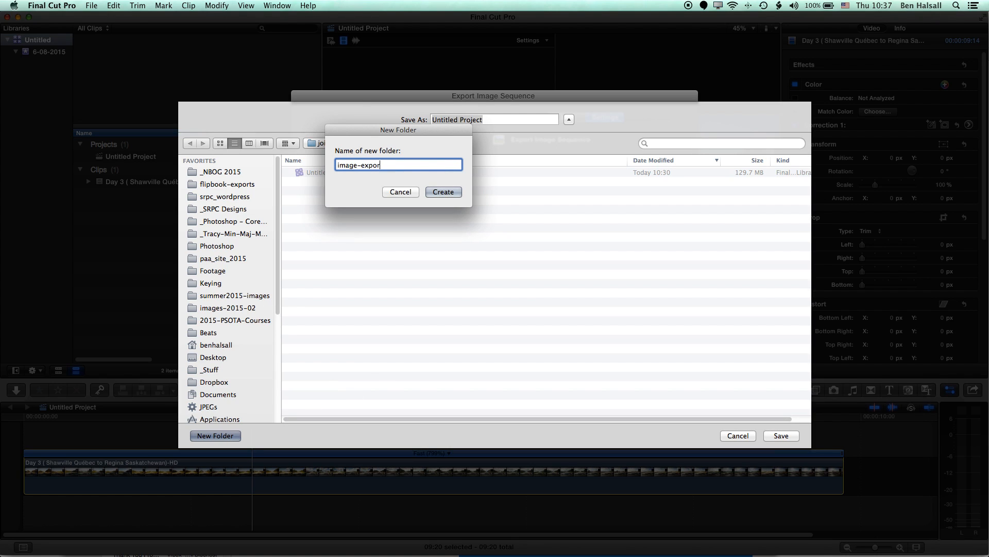
click(443, 192)
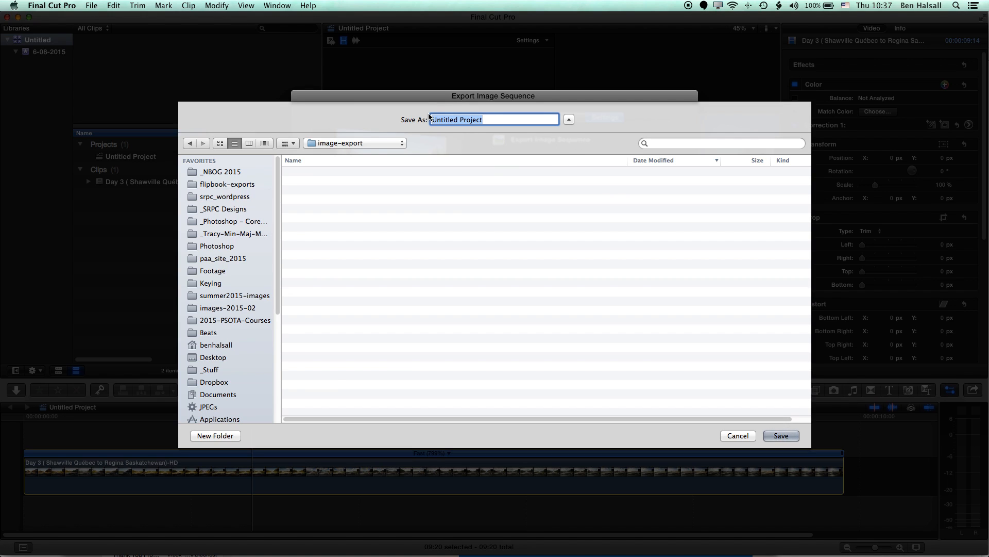
- Save the sequence into image-export with frames named frame-
text(frame-)
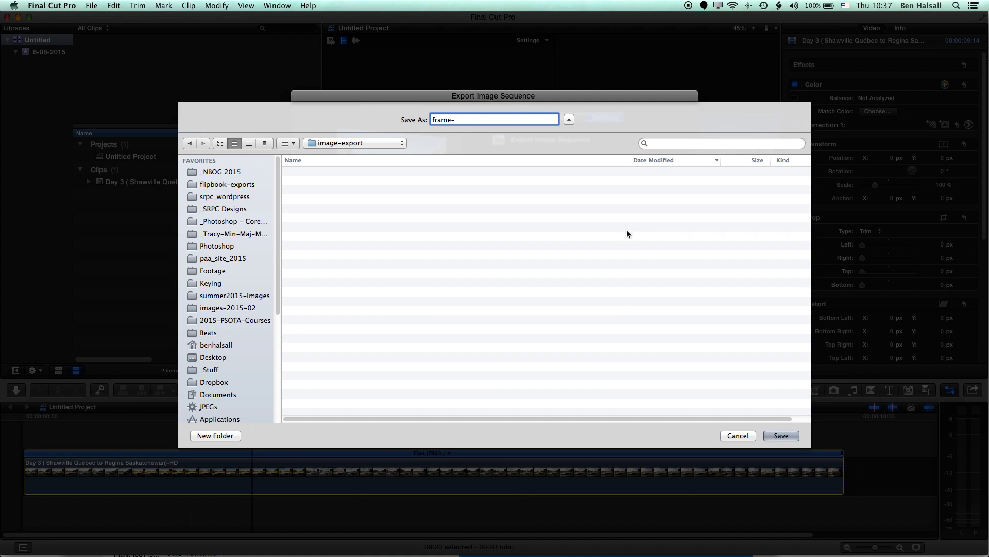
click(736, 435)
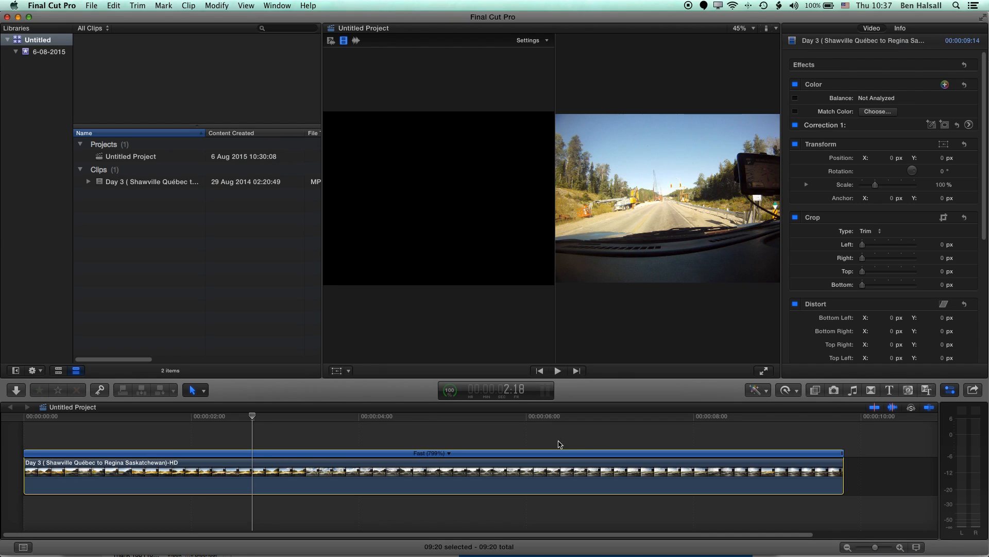
- Watch the Sharing task in Background Tasks until the export completes
click(450, 389)
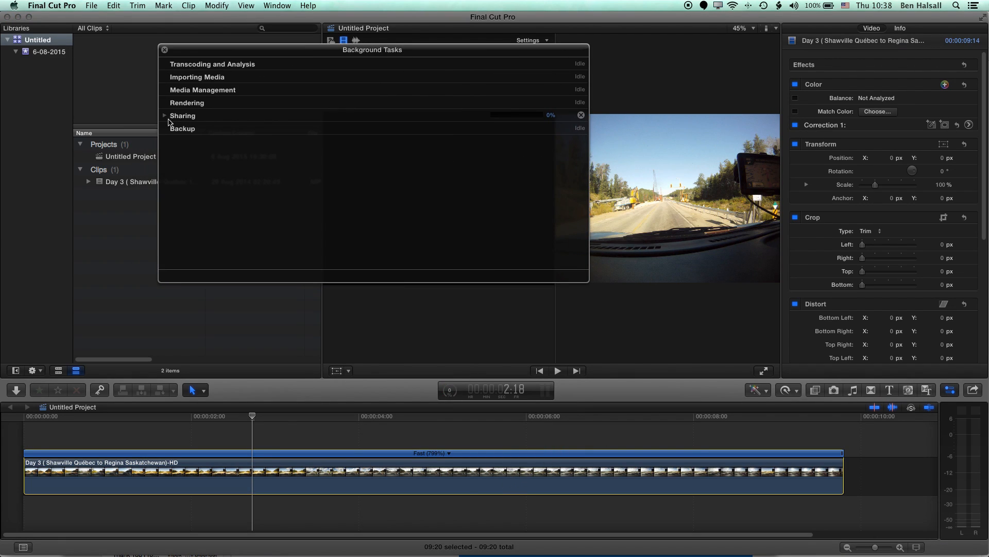
click(164, 116)
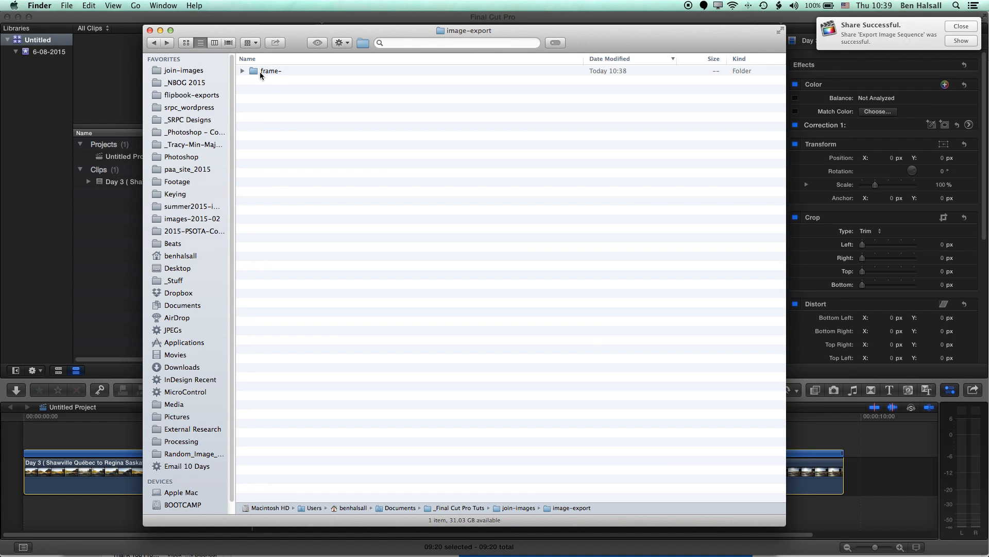
- Open the frame- folder sorted by name and review the 245 frames from frame-000000.jpg to frame-000244.jpg
double_click(271, 71)
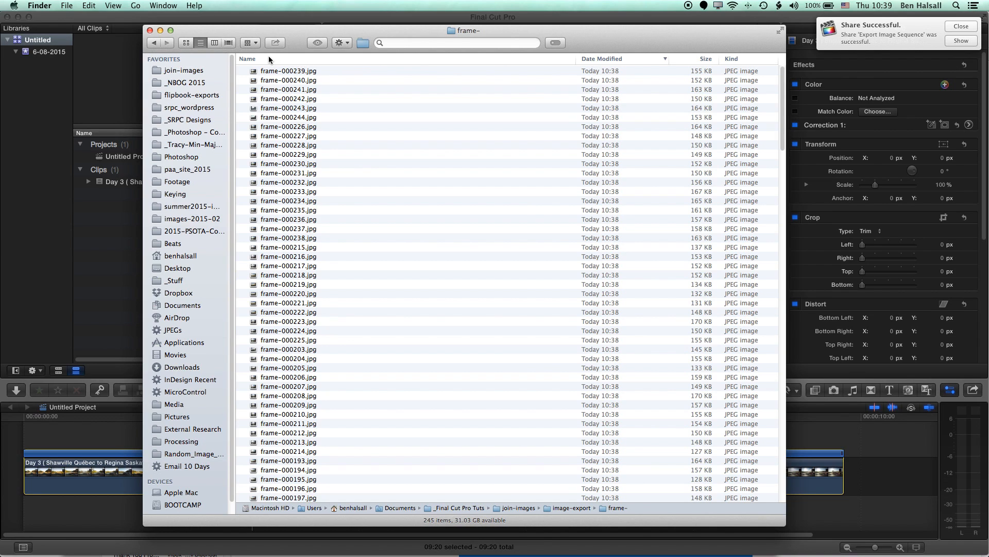
click(248, 58)
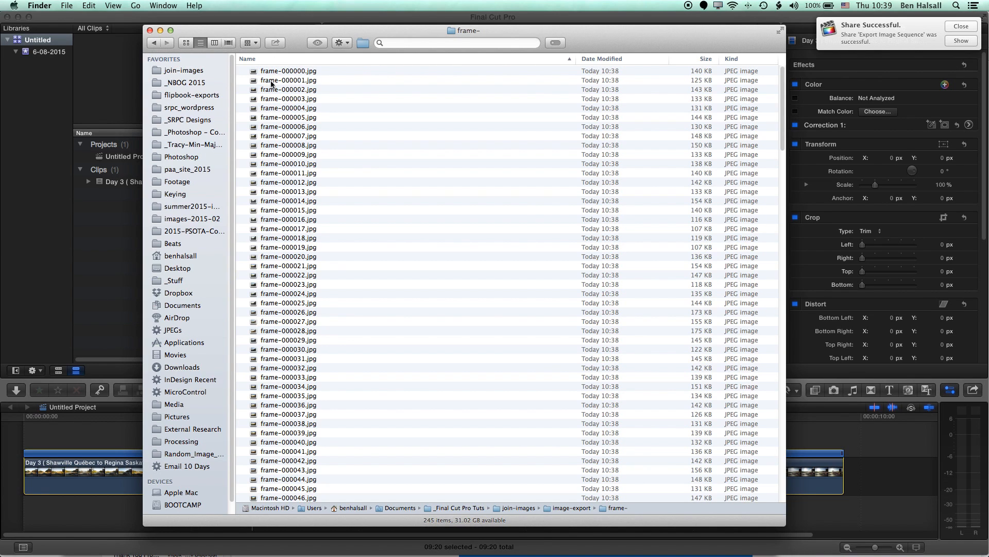
click(289, 71)
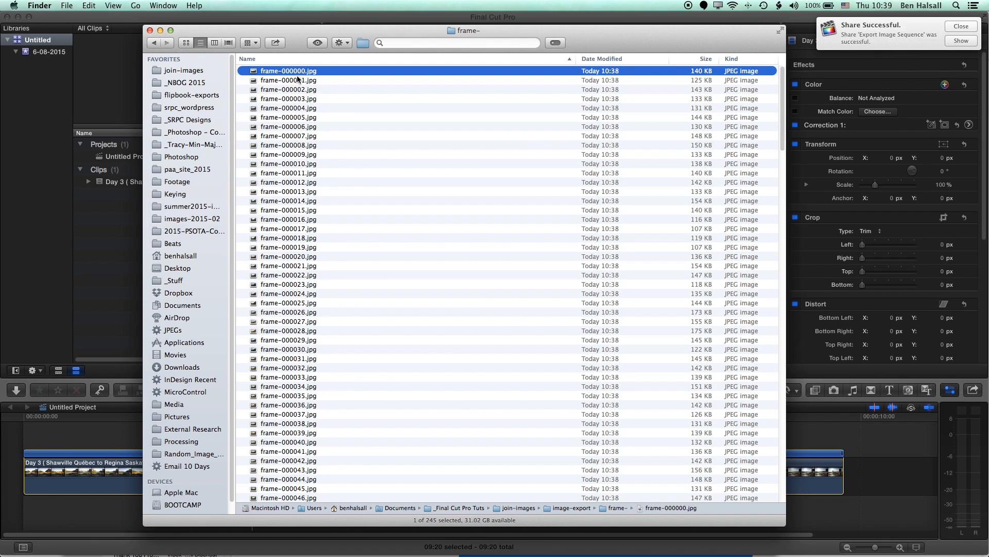
mouse_move(779, 98)
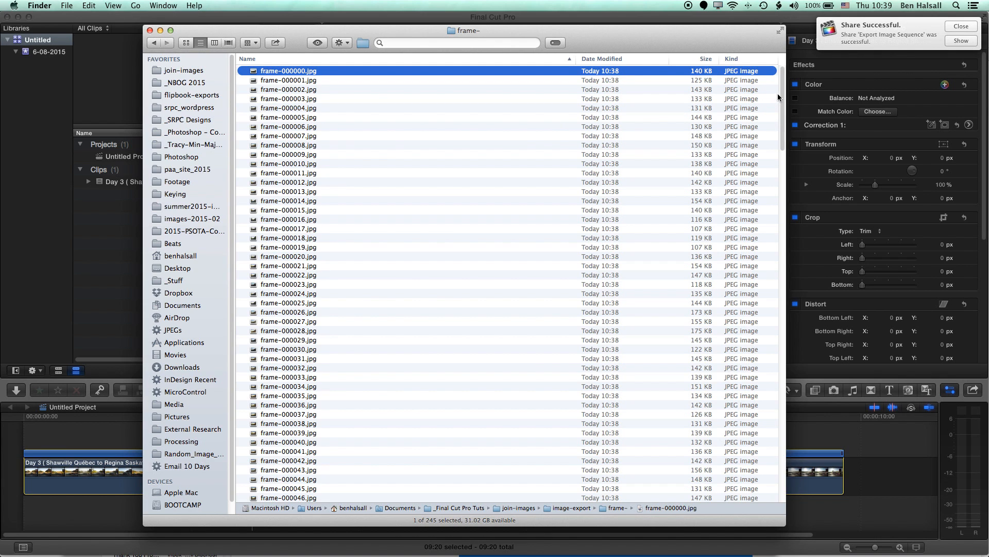
scroll(down, 3)
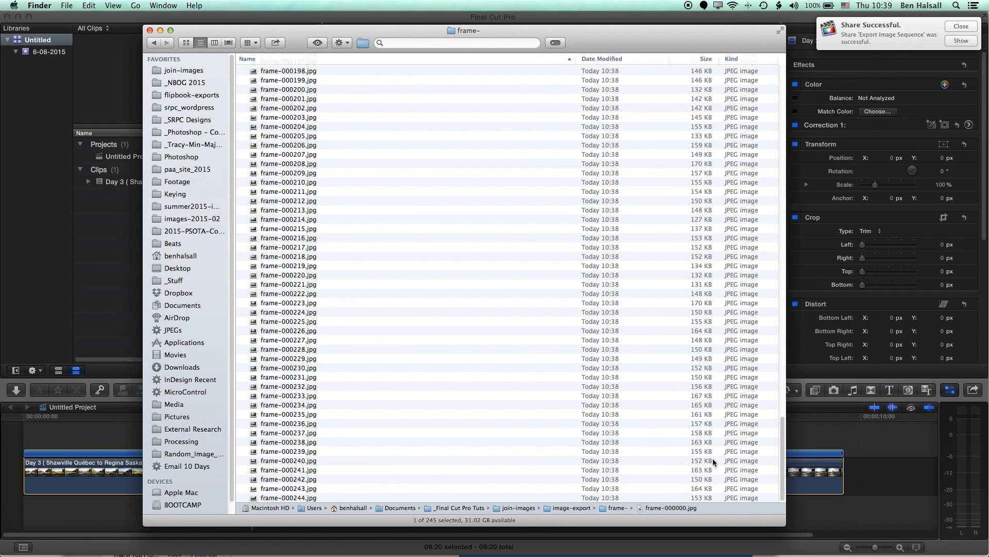
mouse_move(416, 463)
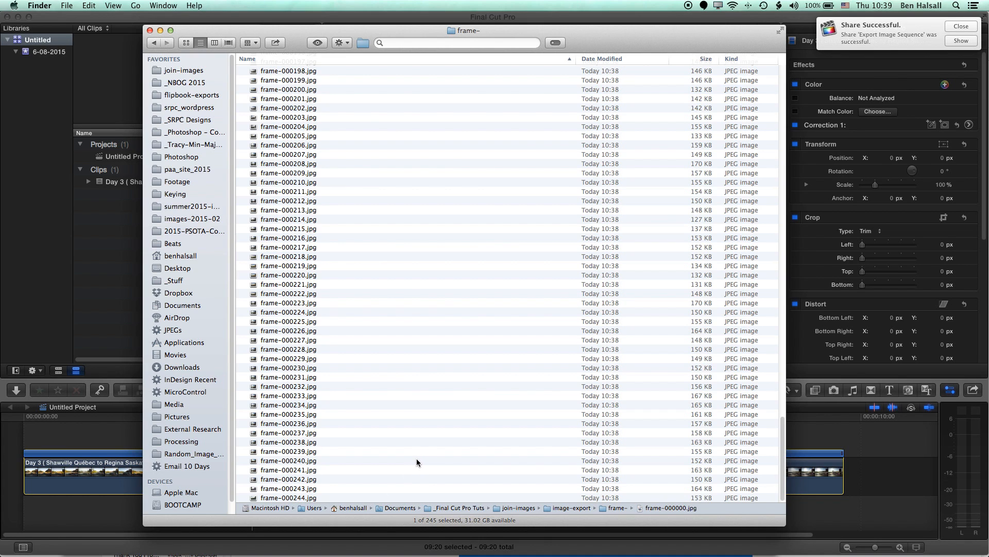
mouse_move(777, 440)
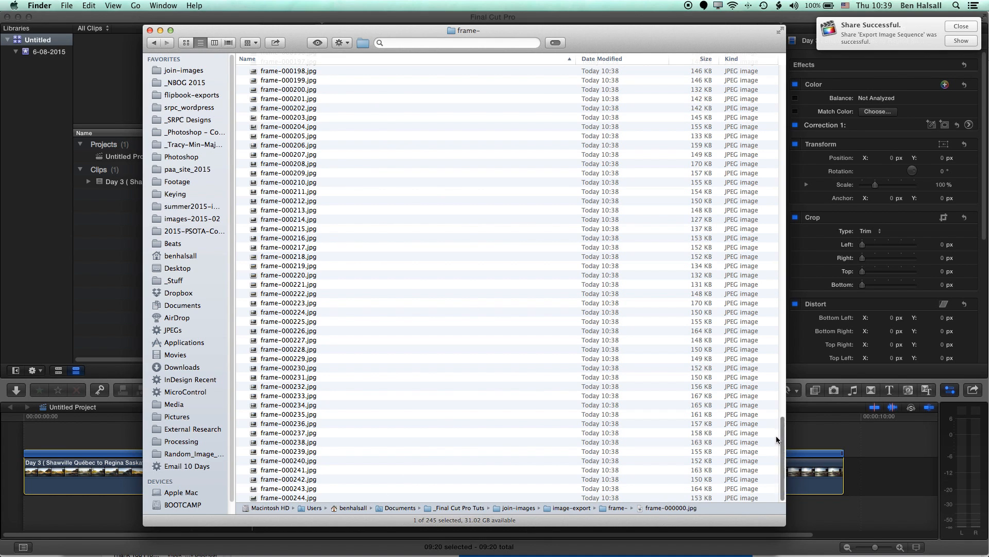
scroll(up, 3)
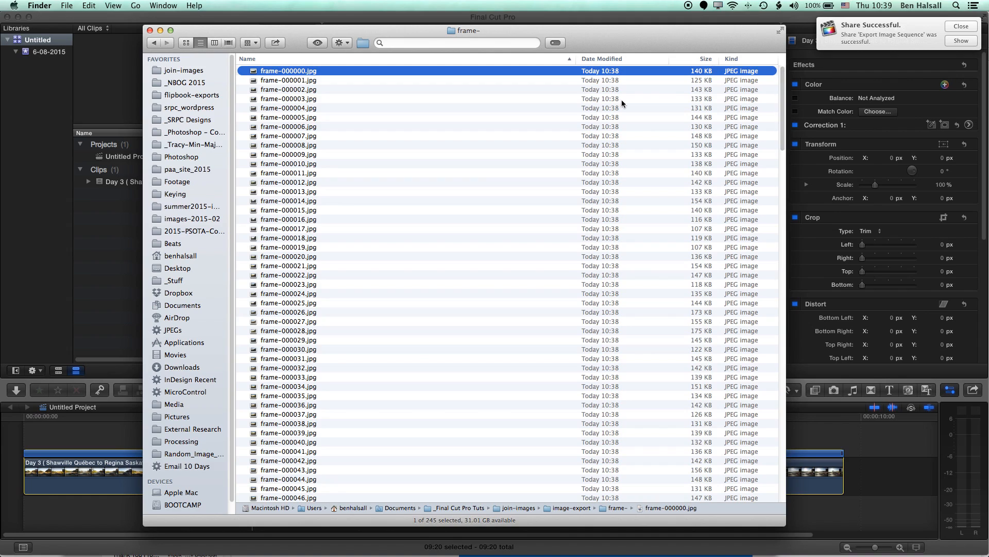
mouse_move(402, 175)
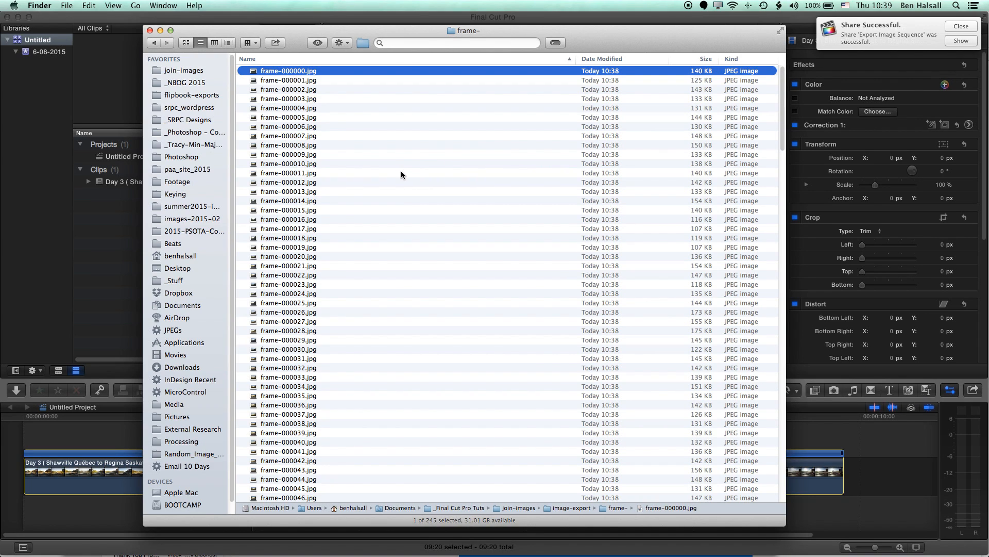
mouse_move(382, 181)
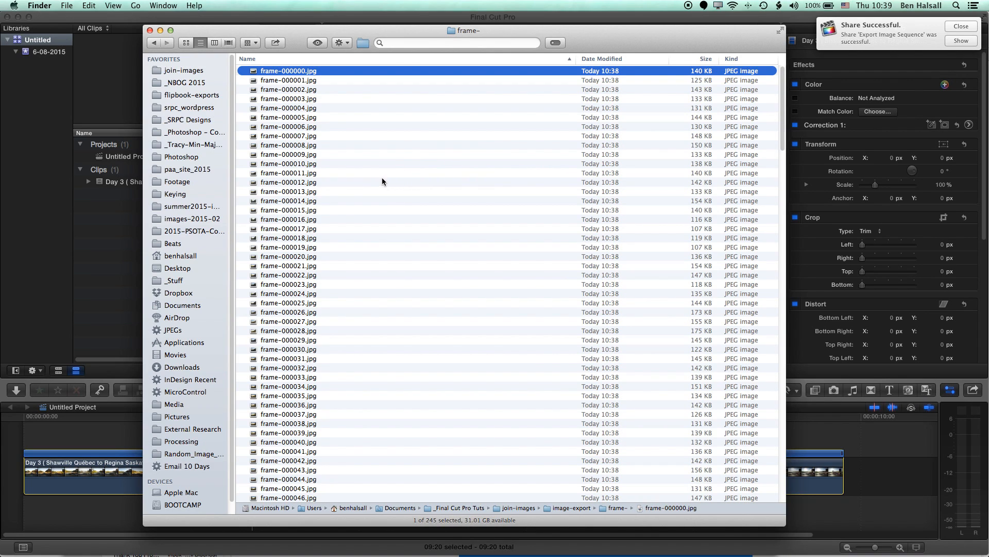
mouse_move(360, 190)
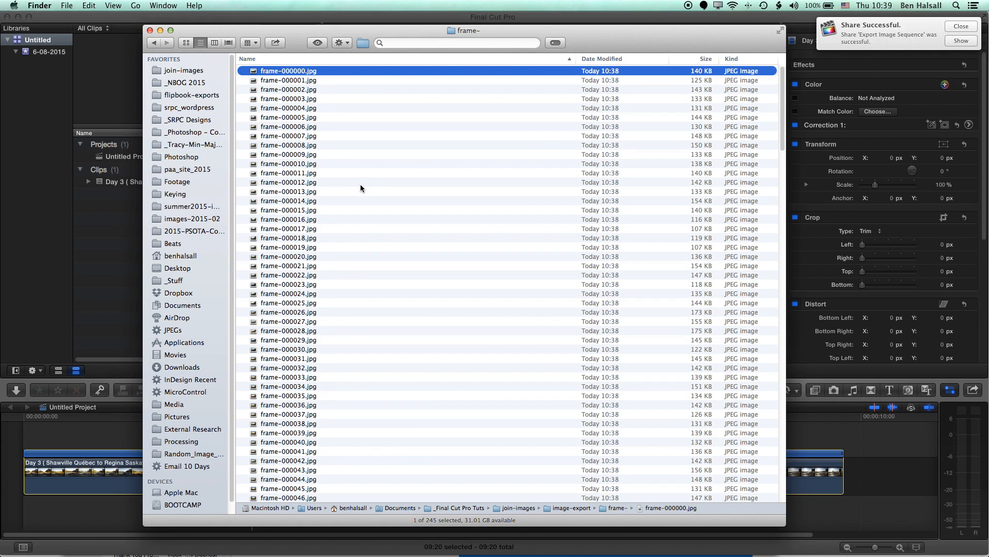